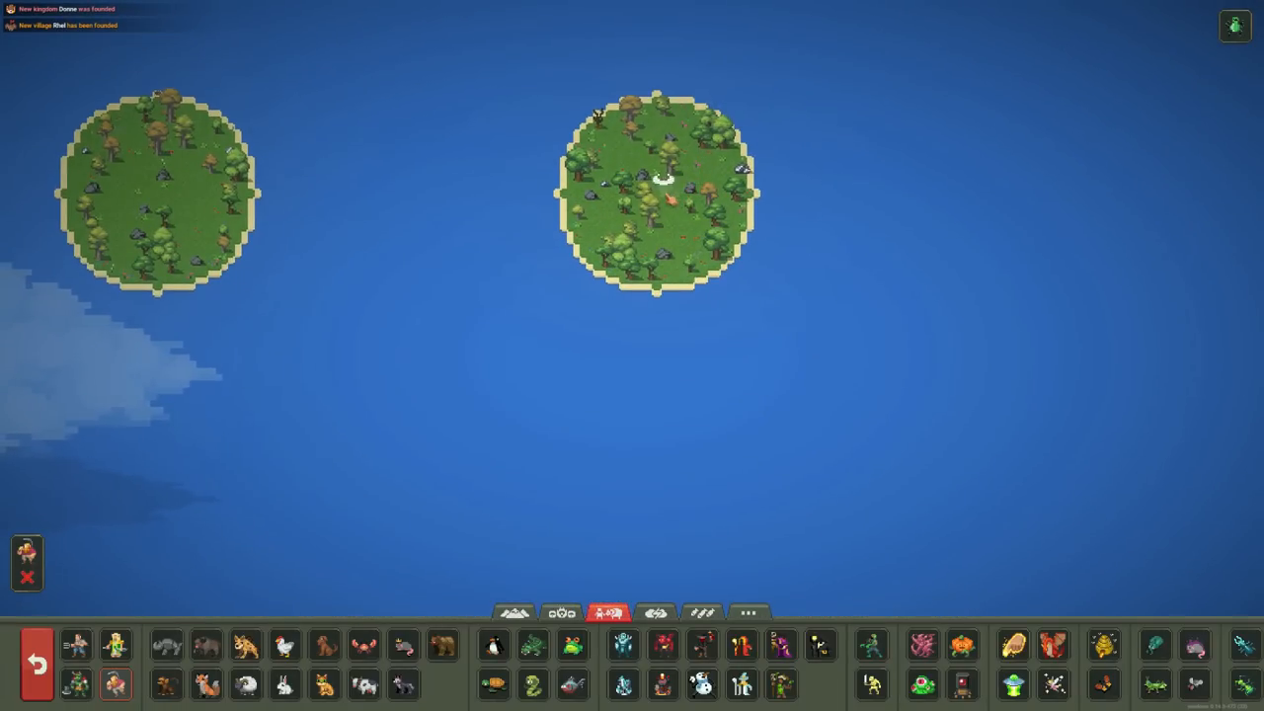
- Show the world statistics and zoom out over the Pekepokh island kingdom
left_click(663, 178)
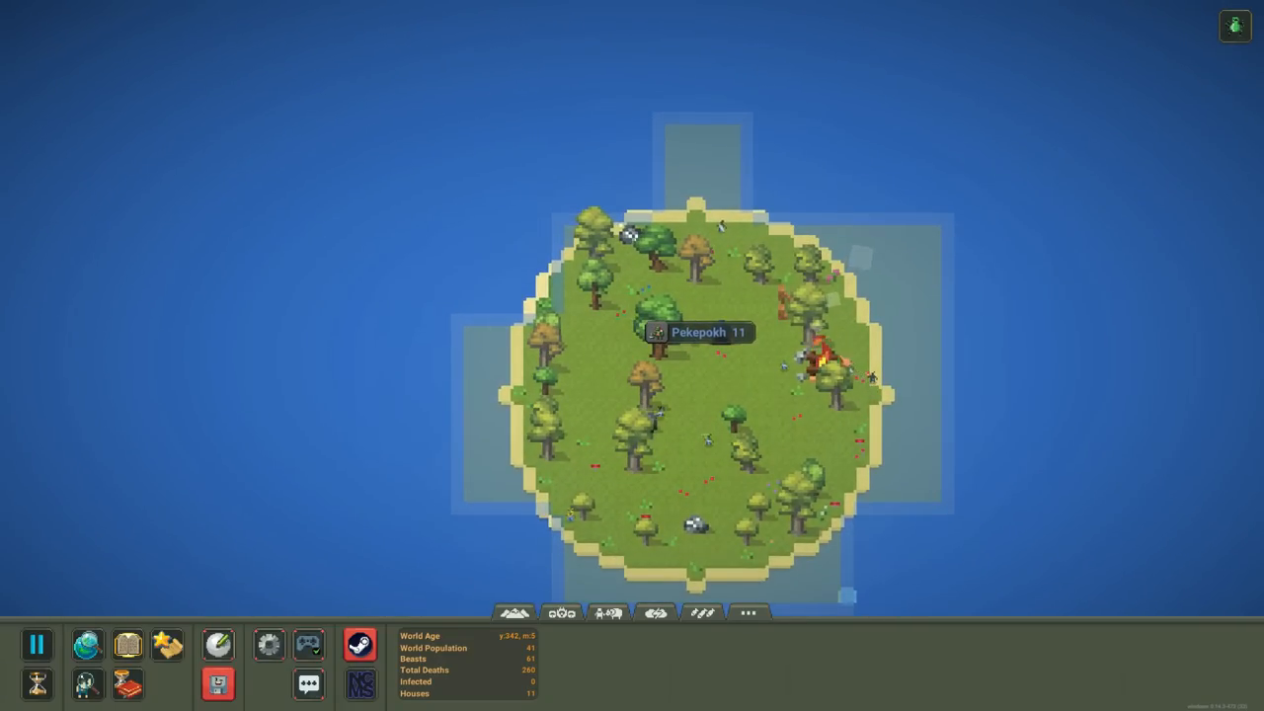
scroll("down", 3)
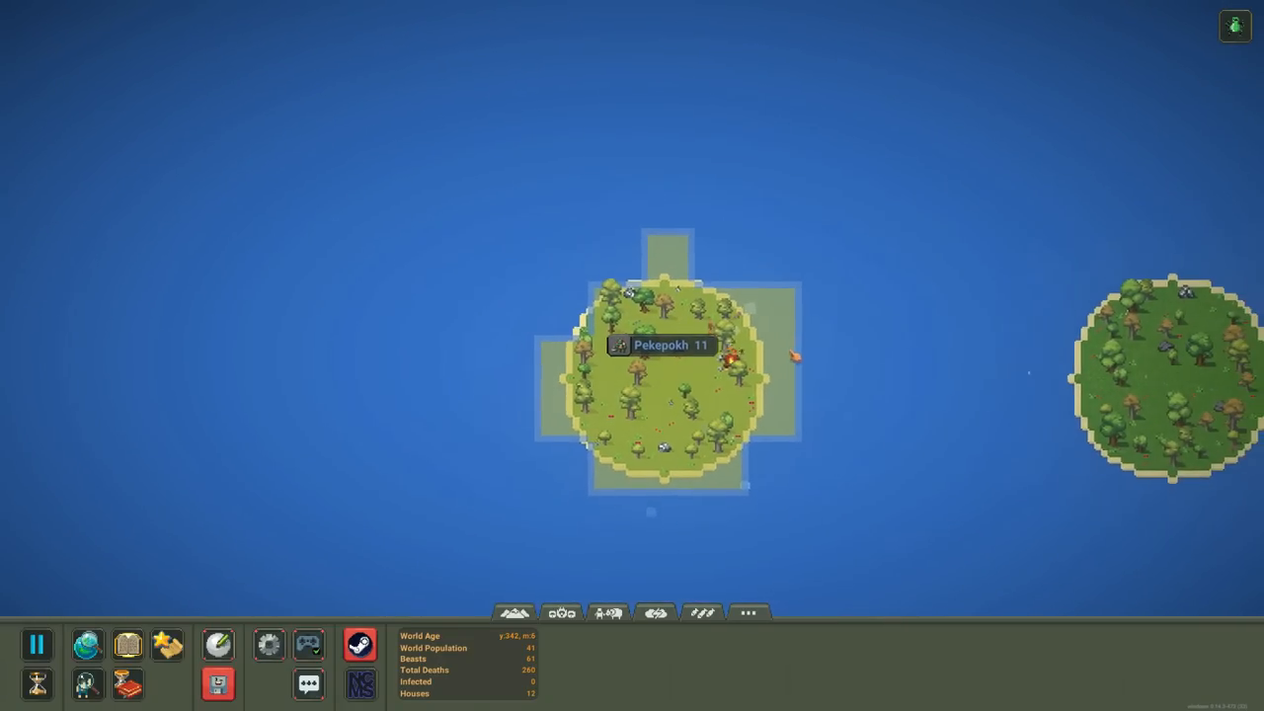
scroll("down", 3)
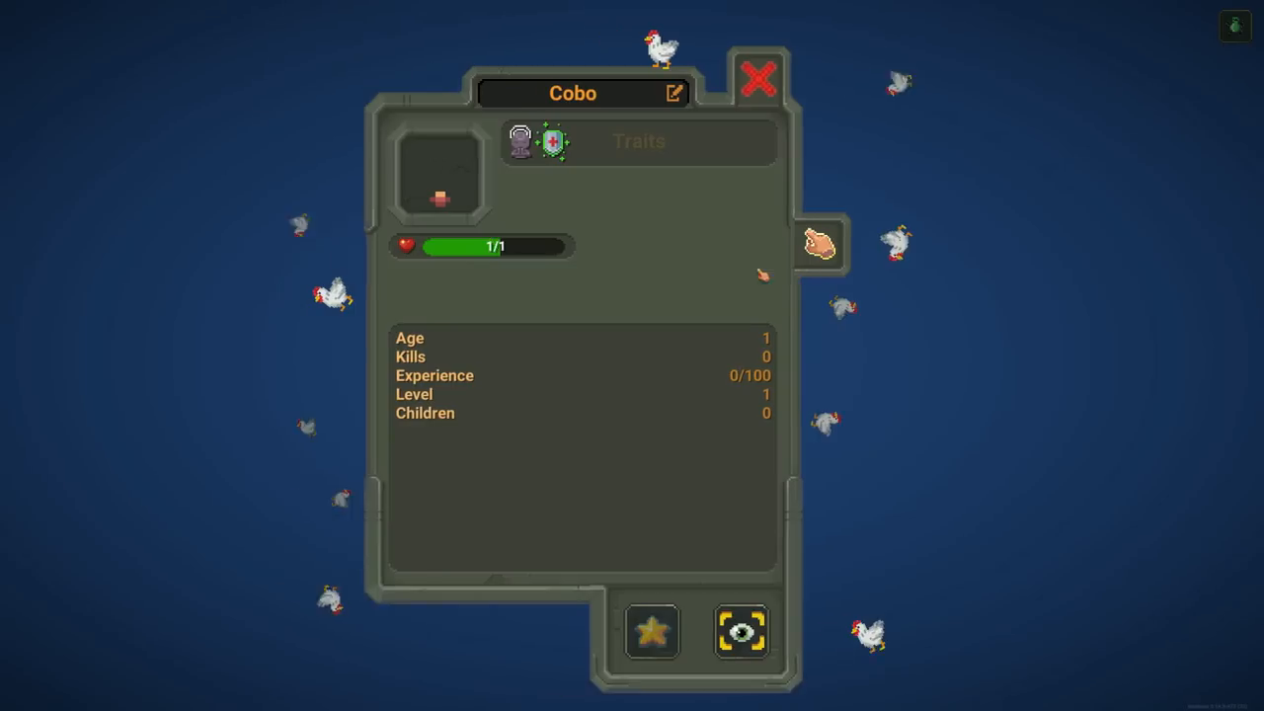
- Inspect the chicken Cobo to bring up its creature info window
left_click(758, 79)
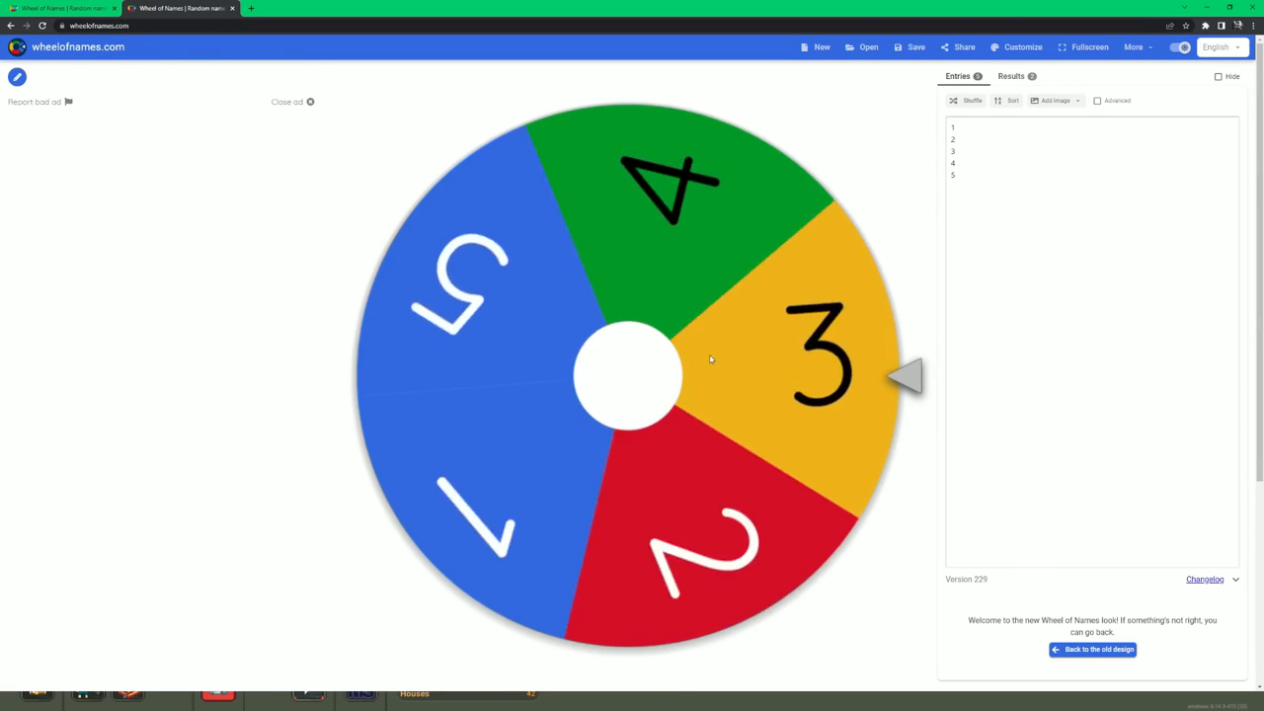
- Spin the 1–5 number wheel to pick a grid square
left_click(628, 375)
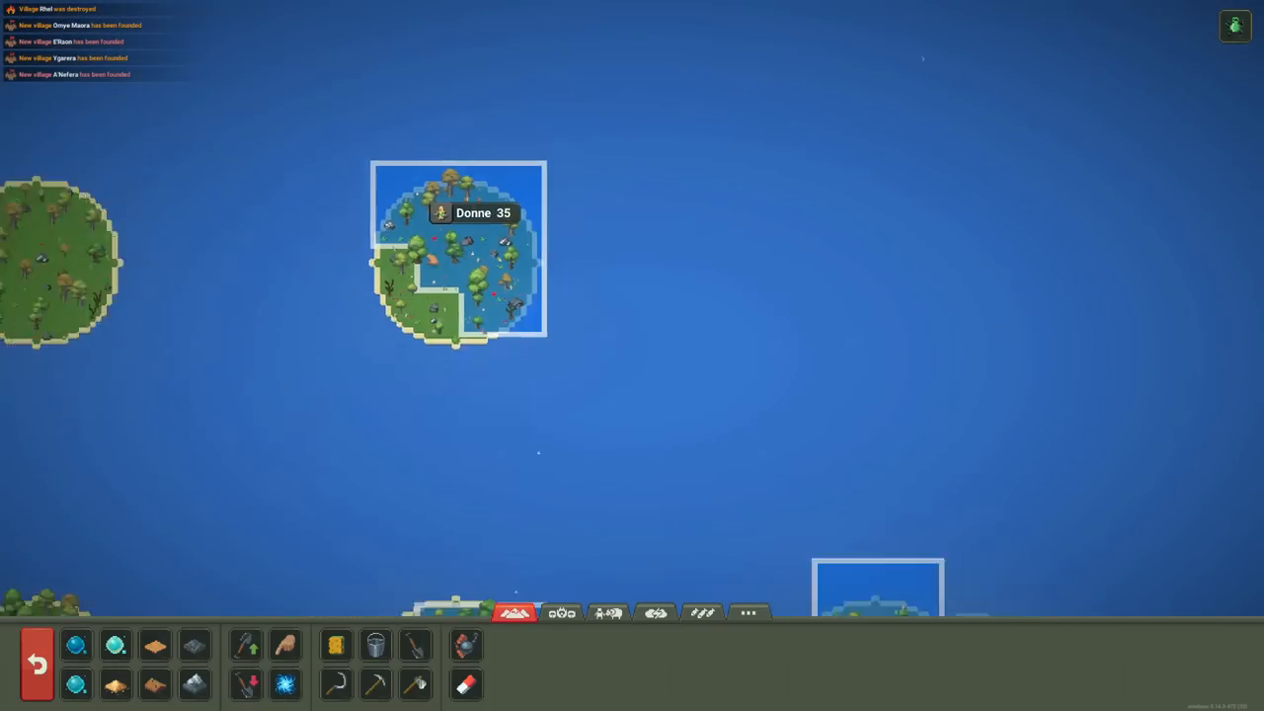
- Zoom out over the Donne island while sinking it with the deep ocean brush
scroll("down", 3)
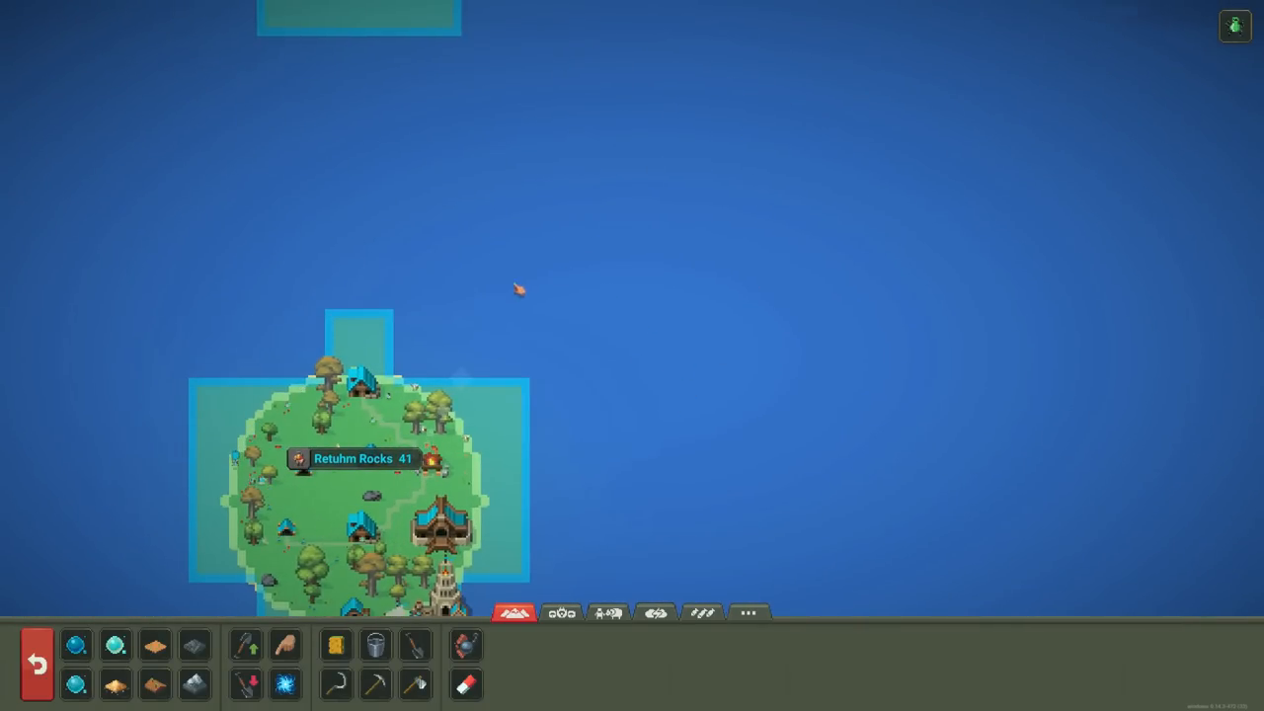
scroll("down", 3)
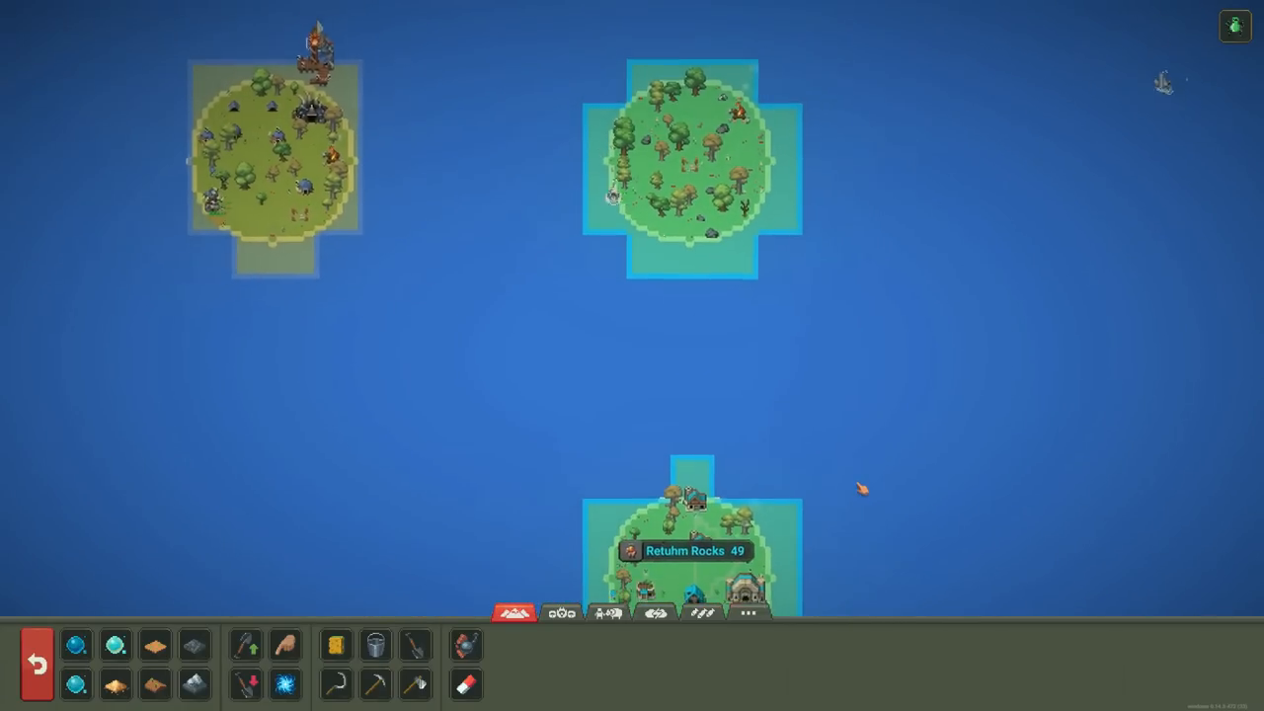
scroll("down", 3)
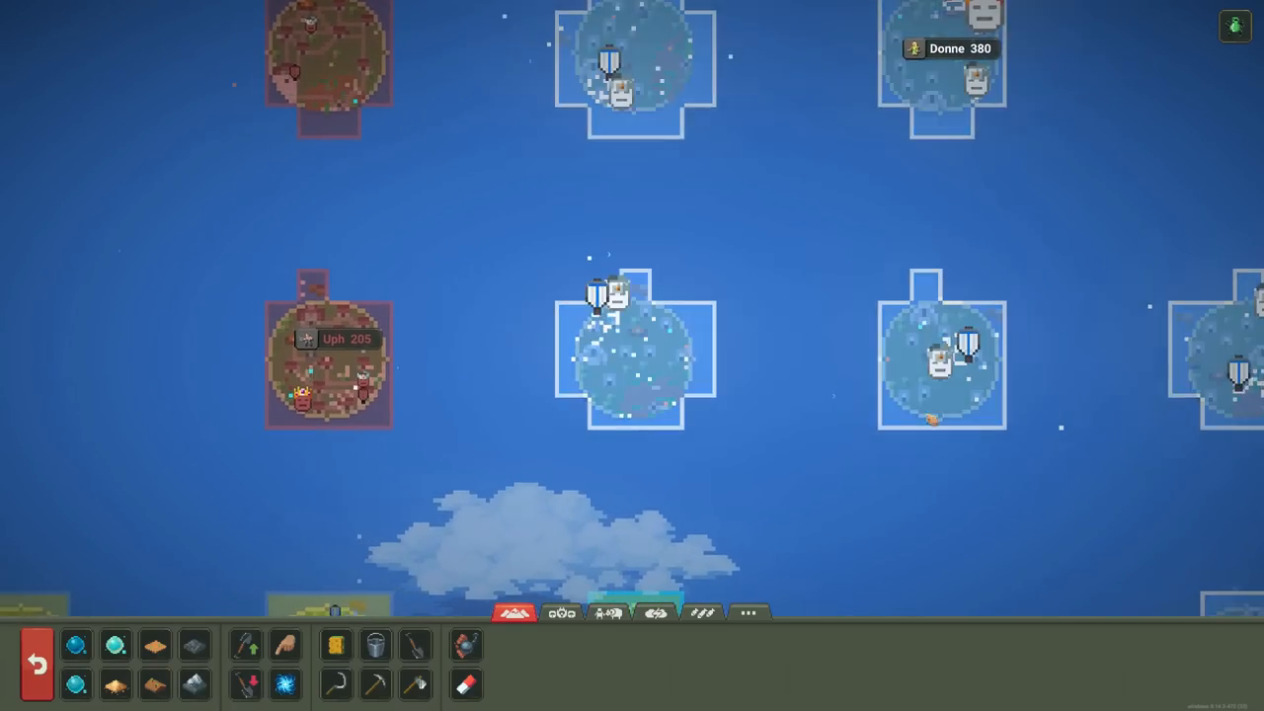
- Inspect the Donne villager Seafenor and review their stats
left_click(612, 293)
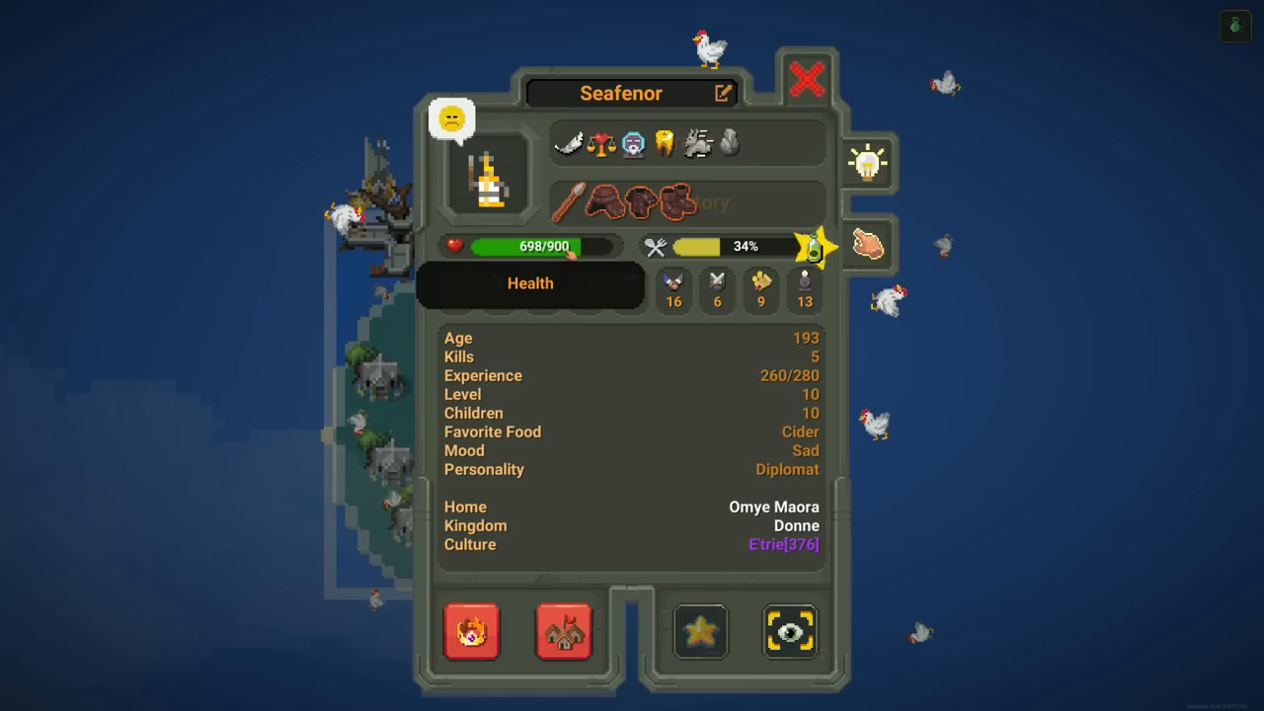
left_click(806, 79)
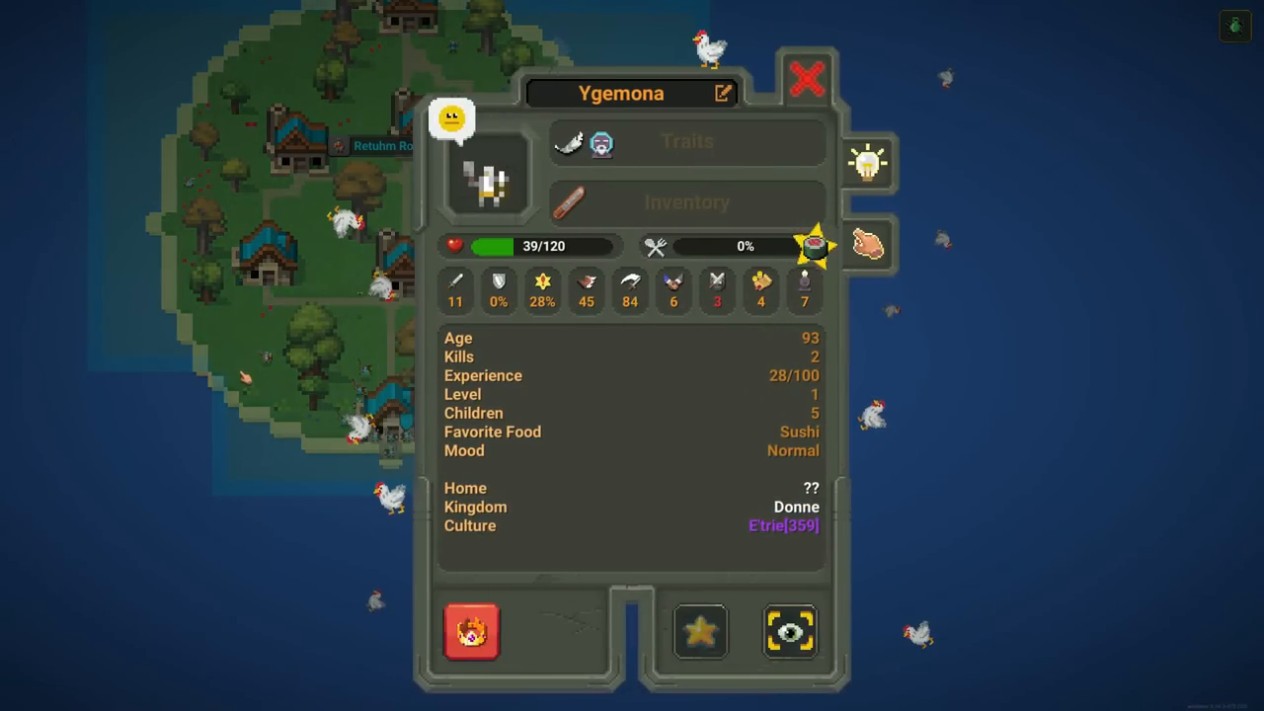
- Inspect the Donne villager Ygemona to review traits, level and kingdom
left_click(806, 79)
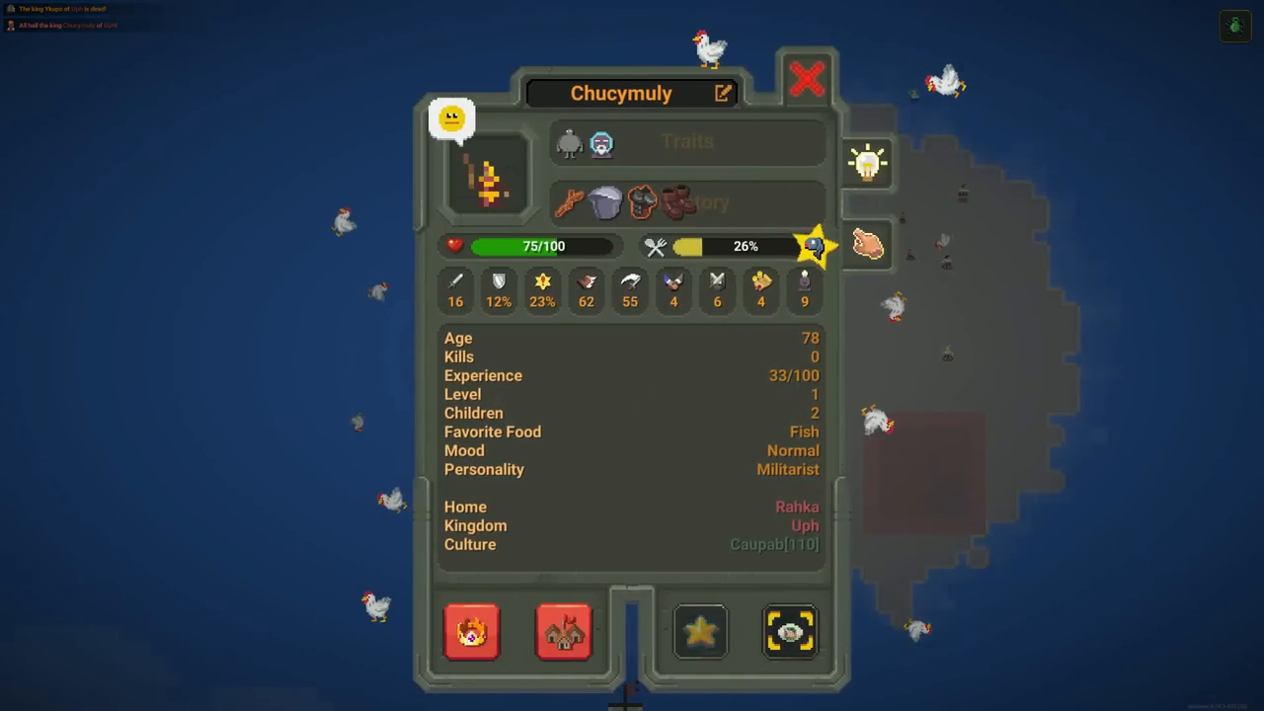
- Follow Chucymuly with the camera and zoom out over the islands
left_click(806, 79)
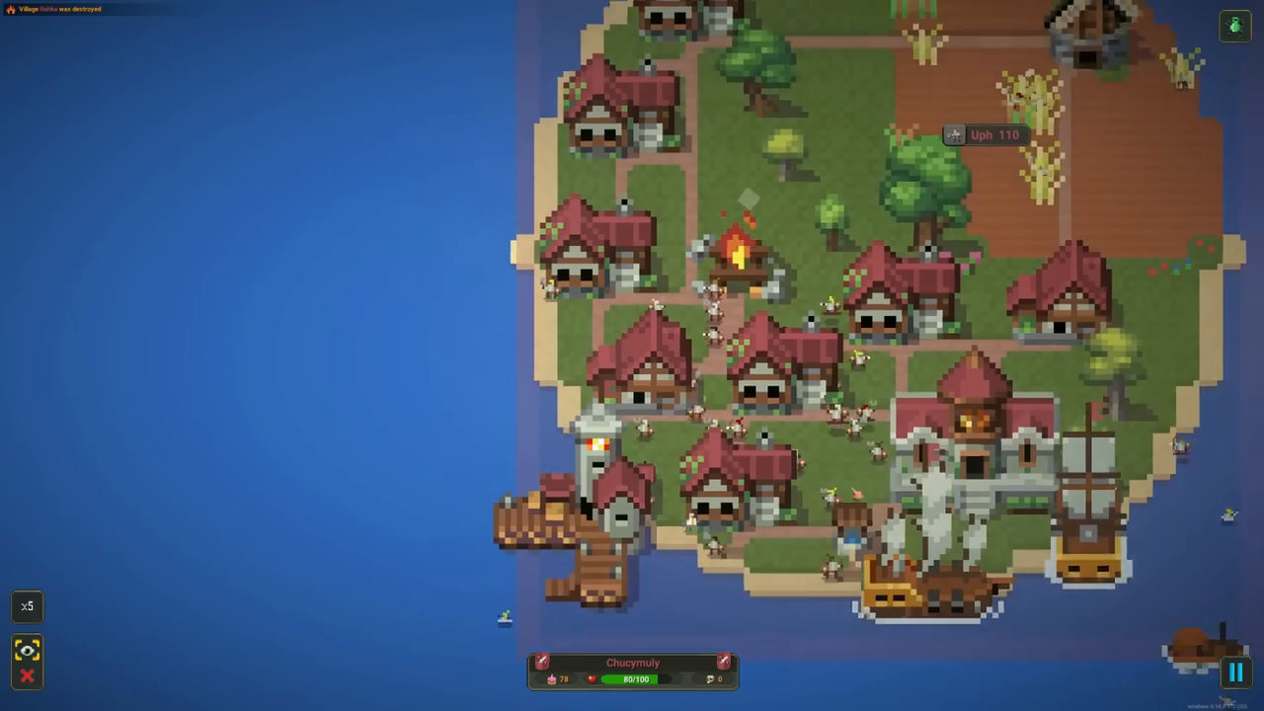
scroll("down", 3)
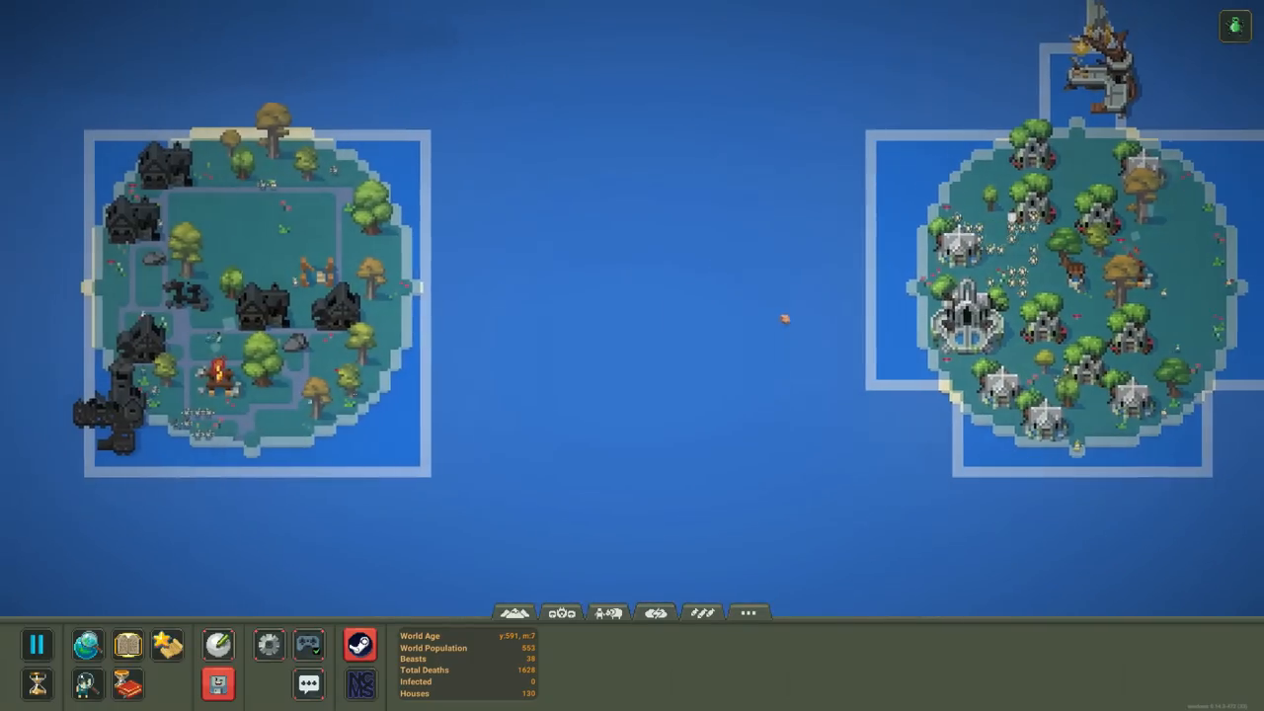
scroll("down", 3)
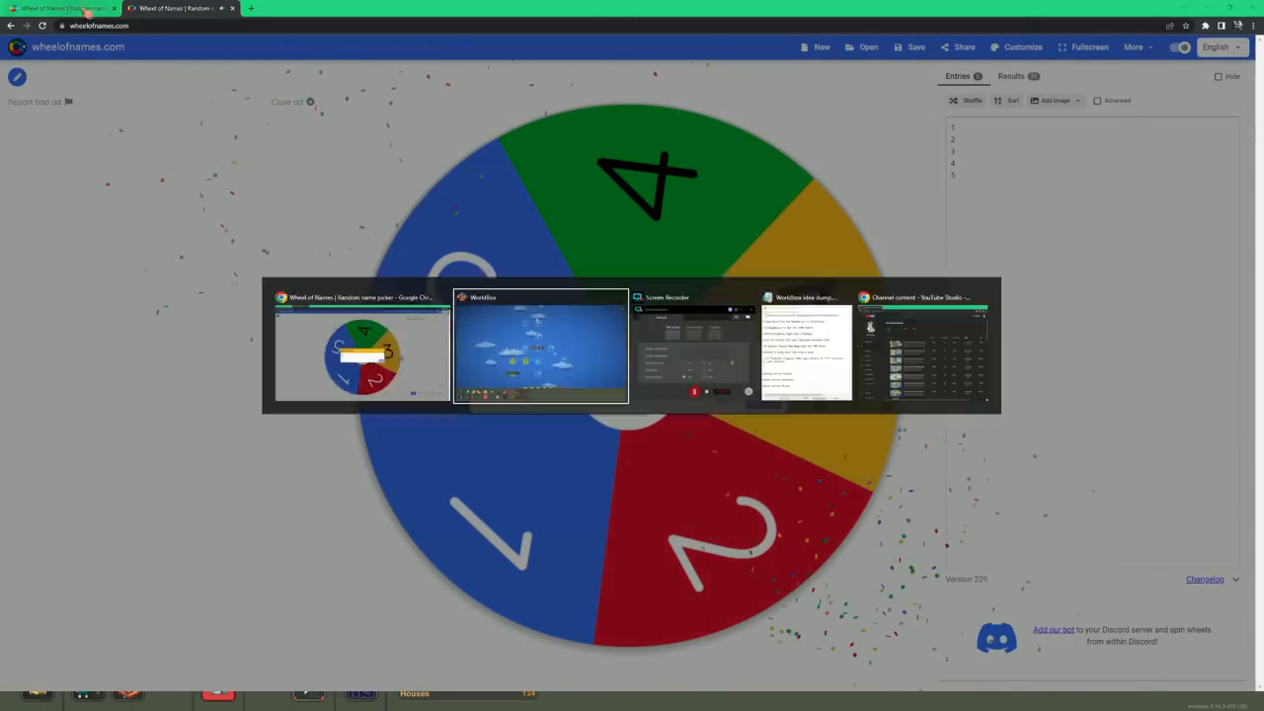
- Spin the A–E letter wheel and dismiss the winner announcement for A
left_click(541, 346)
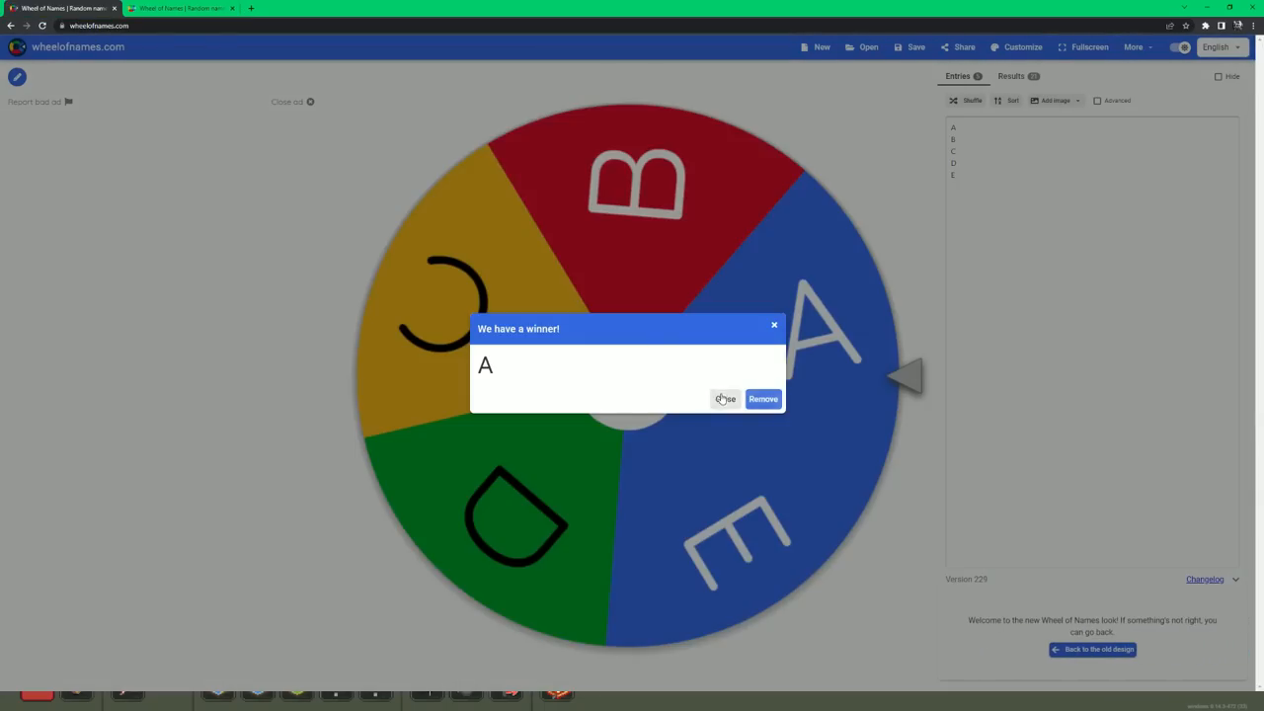
left_click(725, 399)
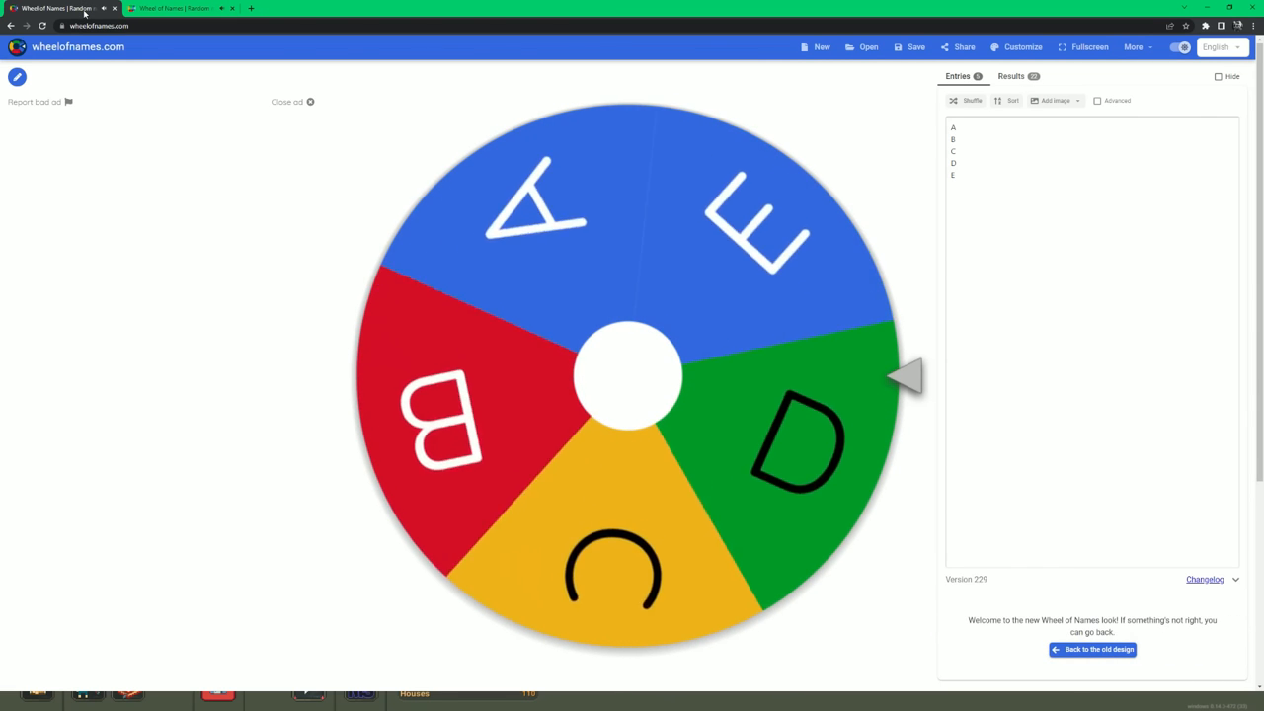
- Return to WorldBox and destroy the villages on the small forested island
left_click(181, 8)
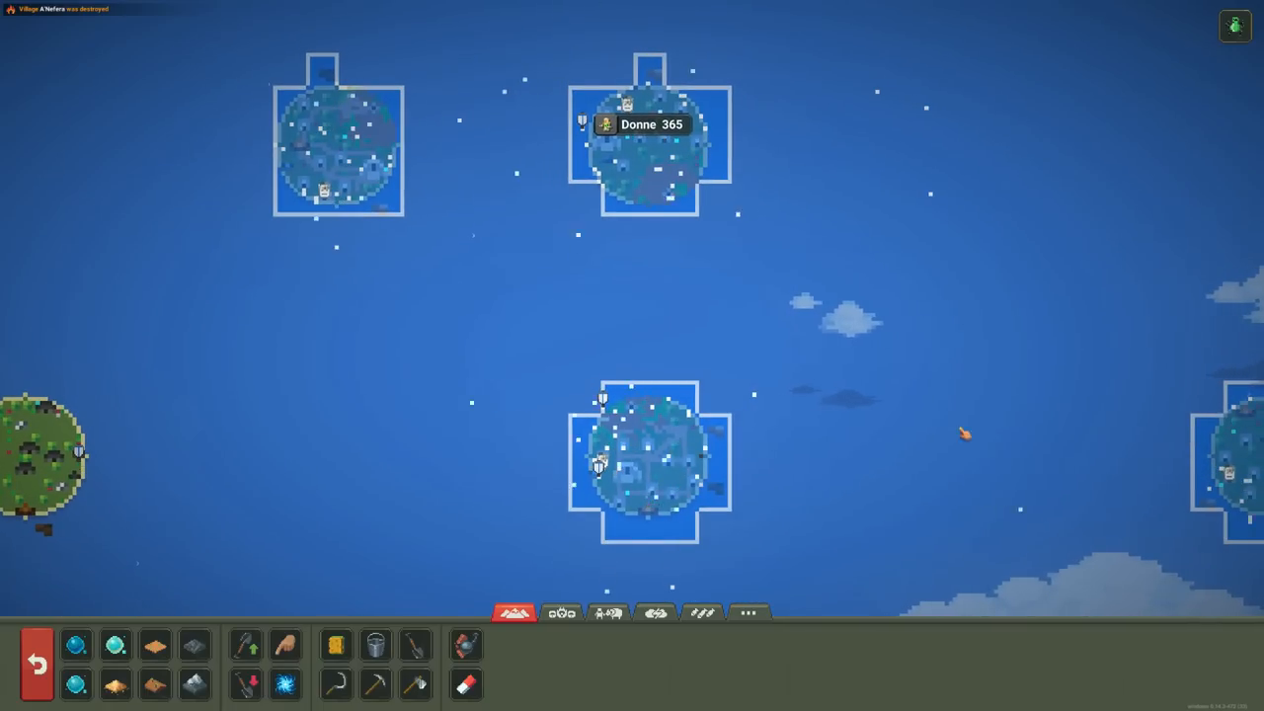
scroll("down", 3)
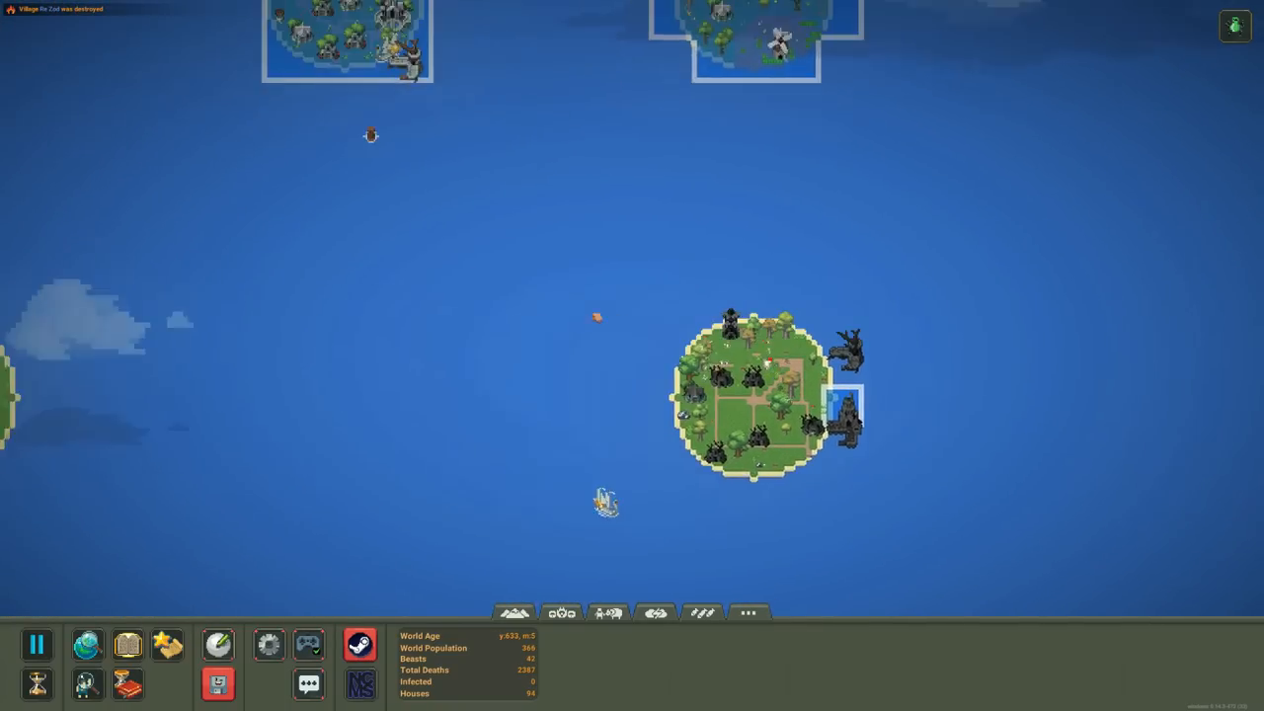
scroll("down", 3)
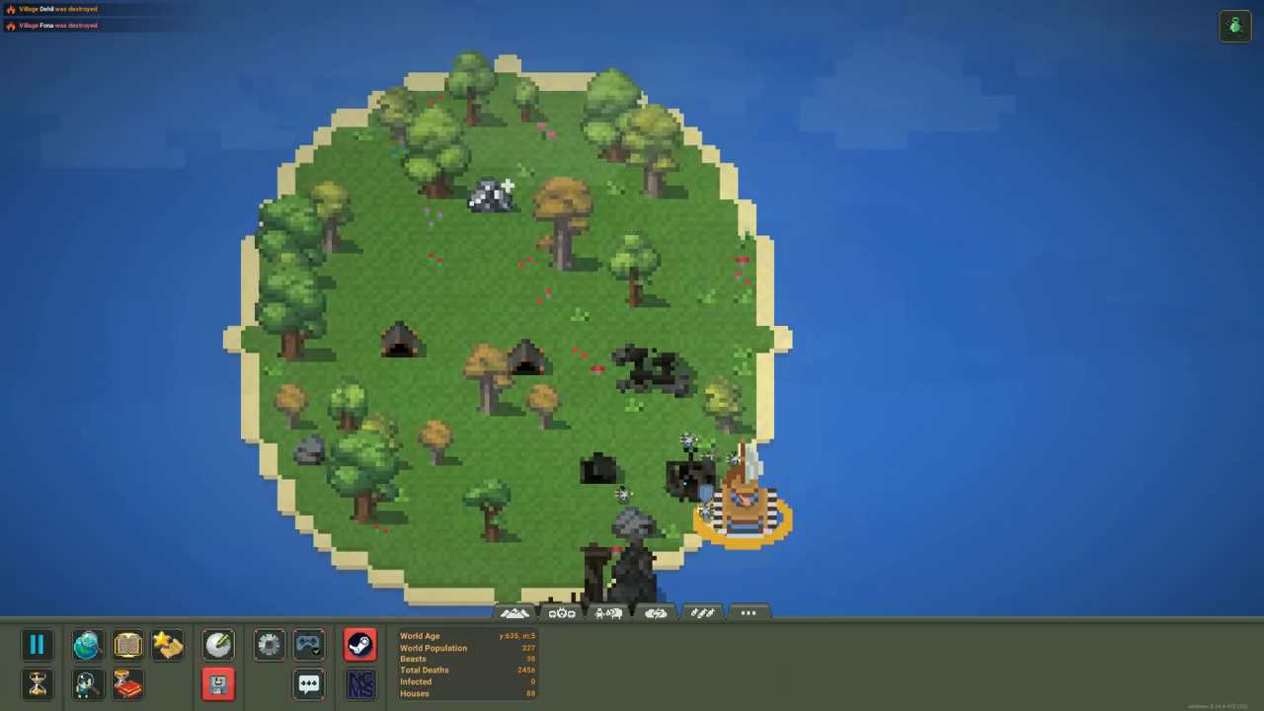
scroll("down", 3)
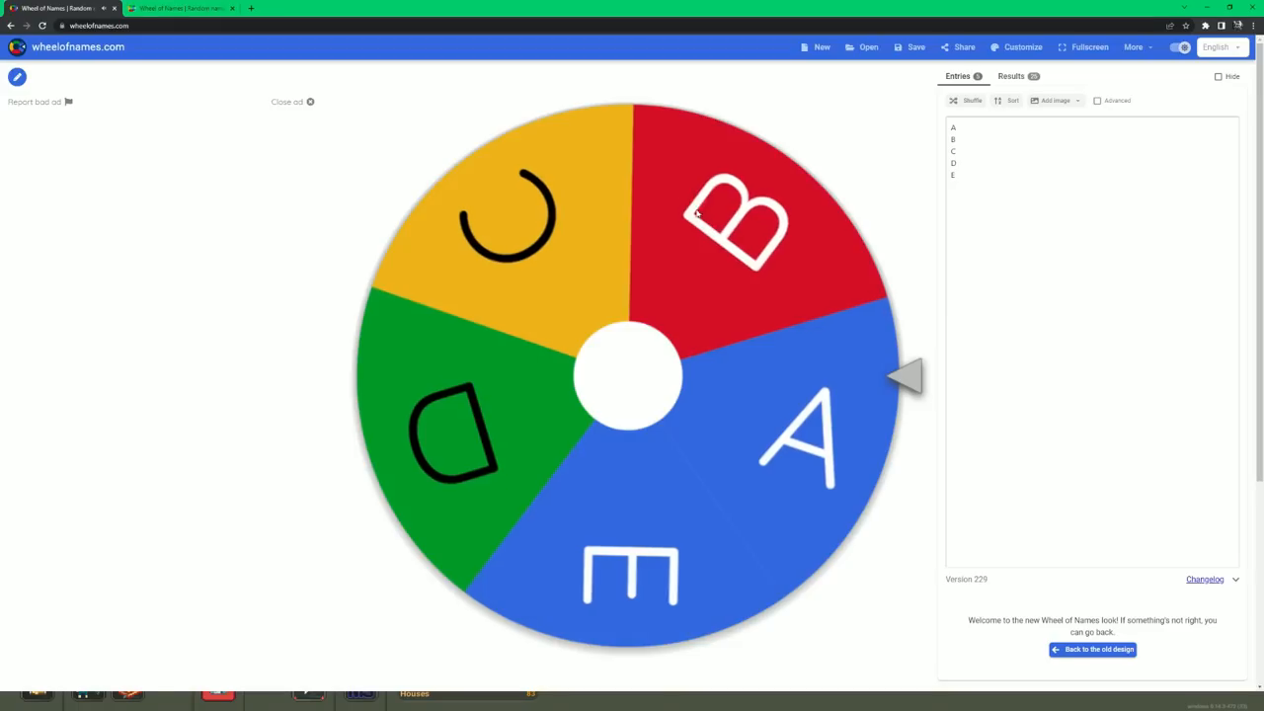
- Append row numbers to the wheel entries, turning A into A2 and the next into 3
type("2")
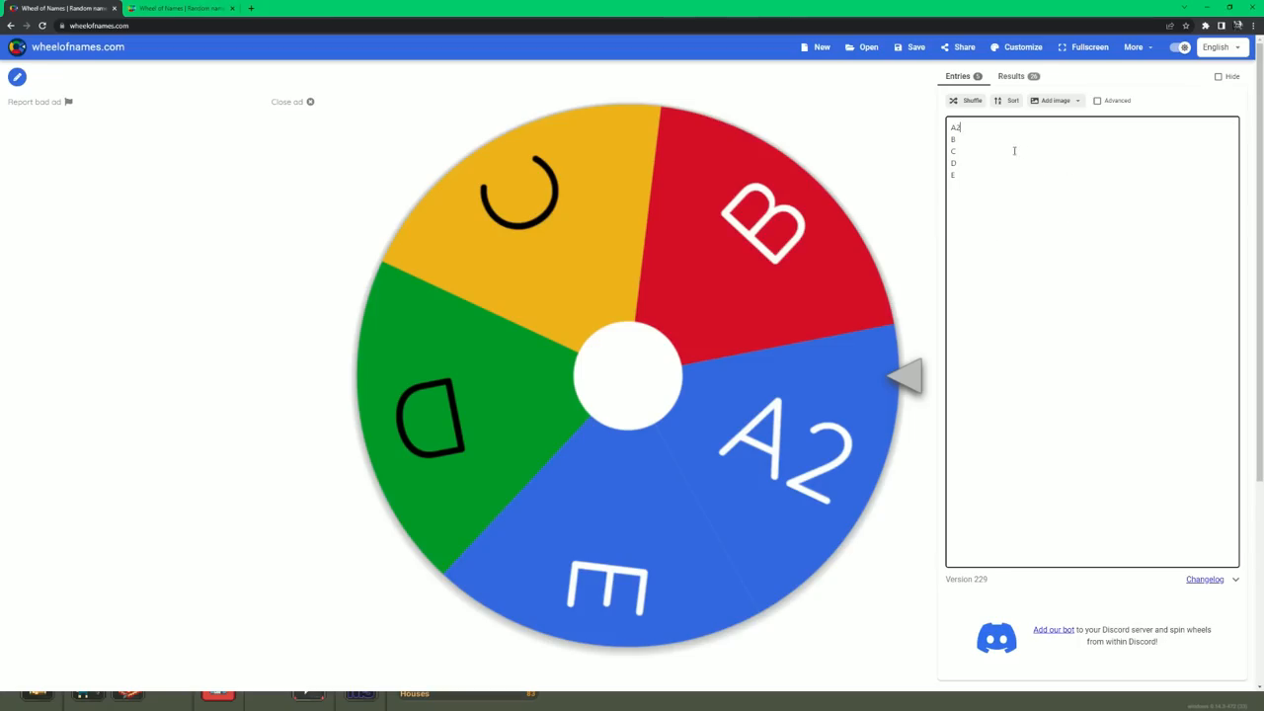
type("3")
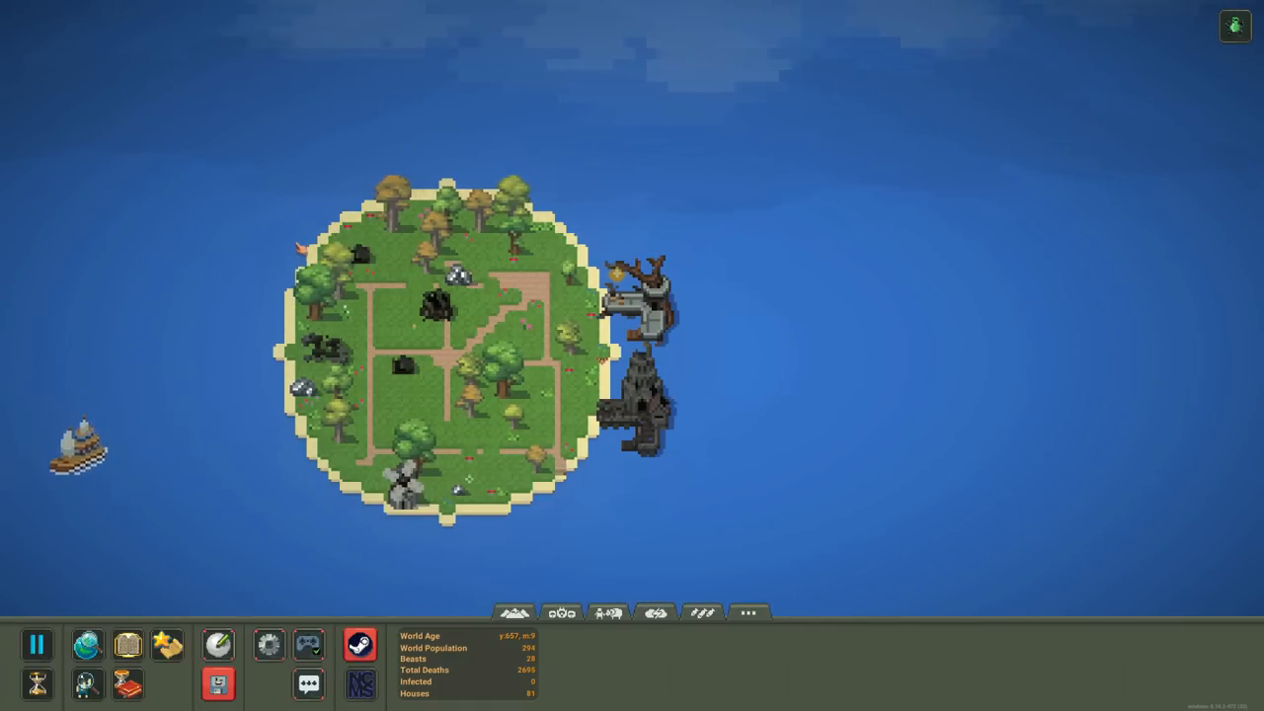
- Leave the island map and bring up the wheel listing the remaining grid squares
scroll("down", 3)
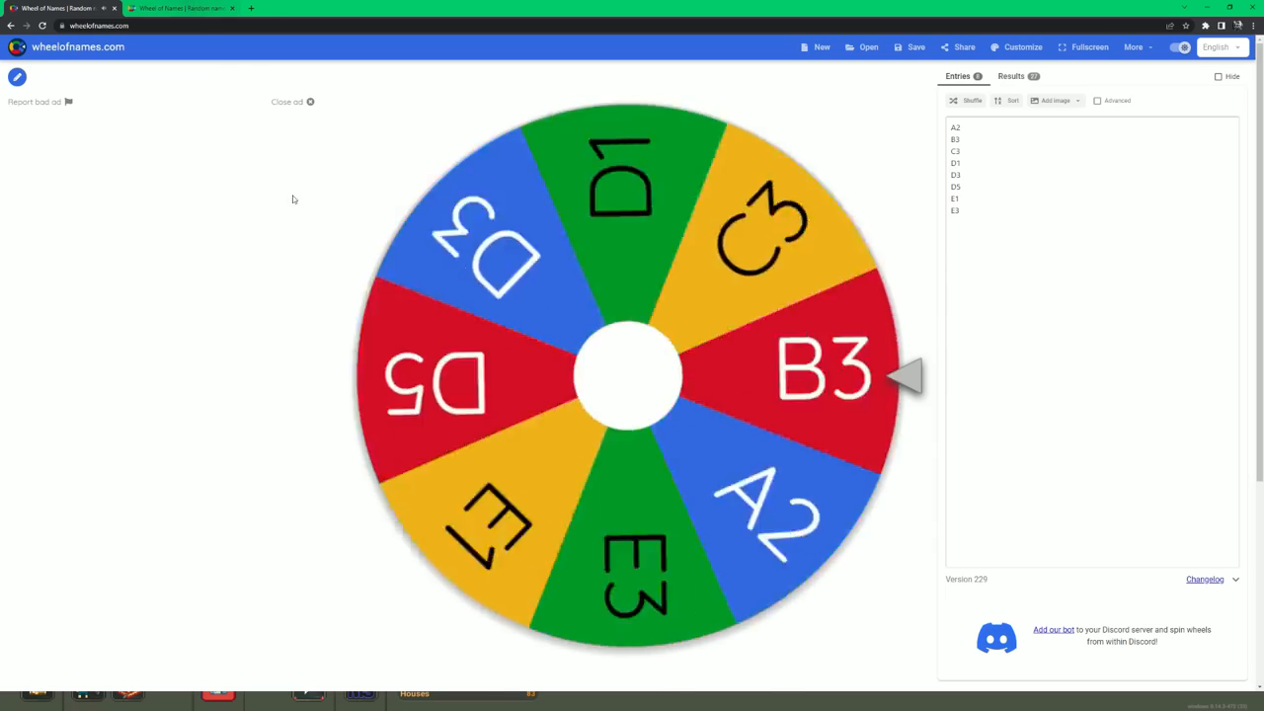
left_click(627, 375)
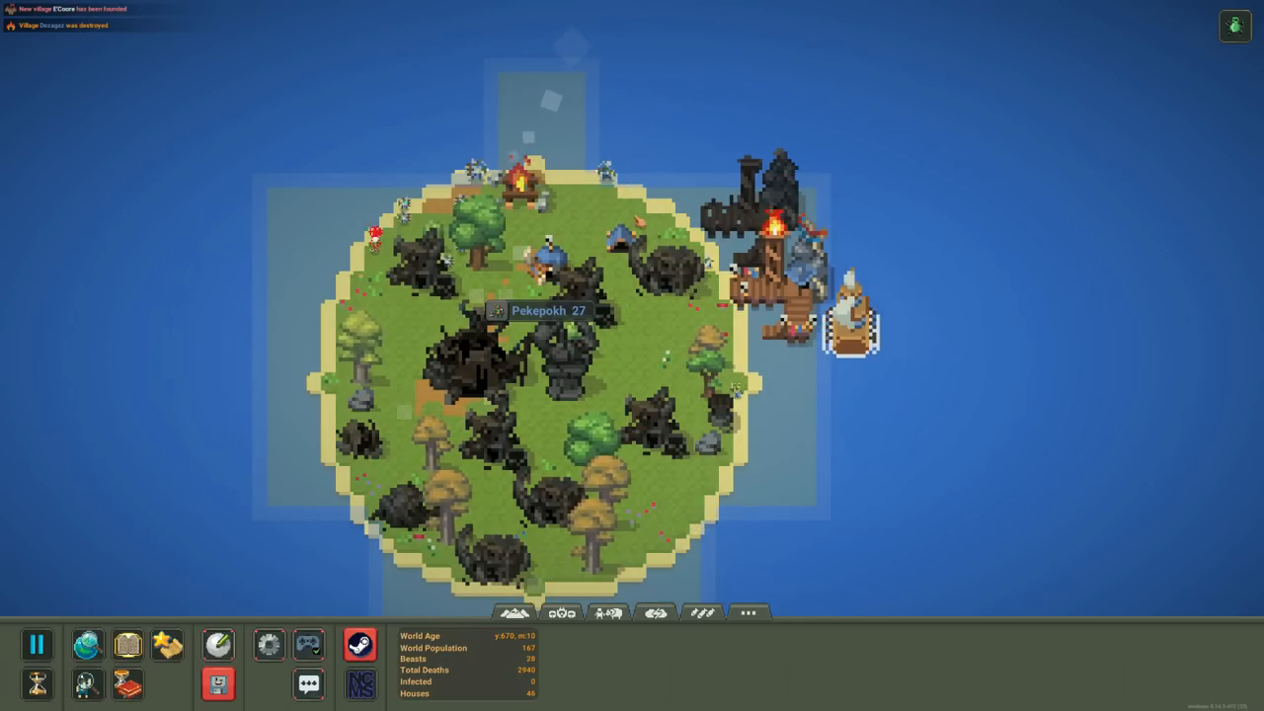
- Zoom out to view the burnt island turning pale with shallows around it
scroll("down", 3)
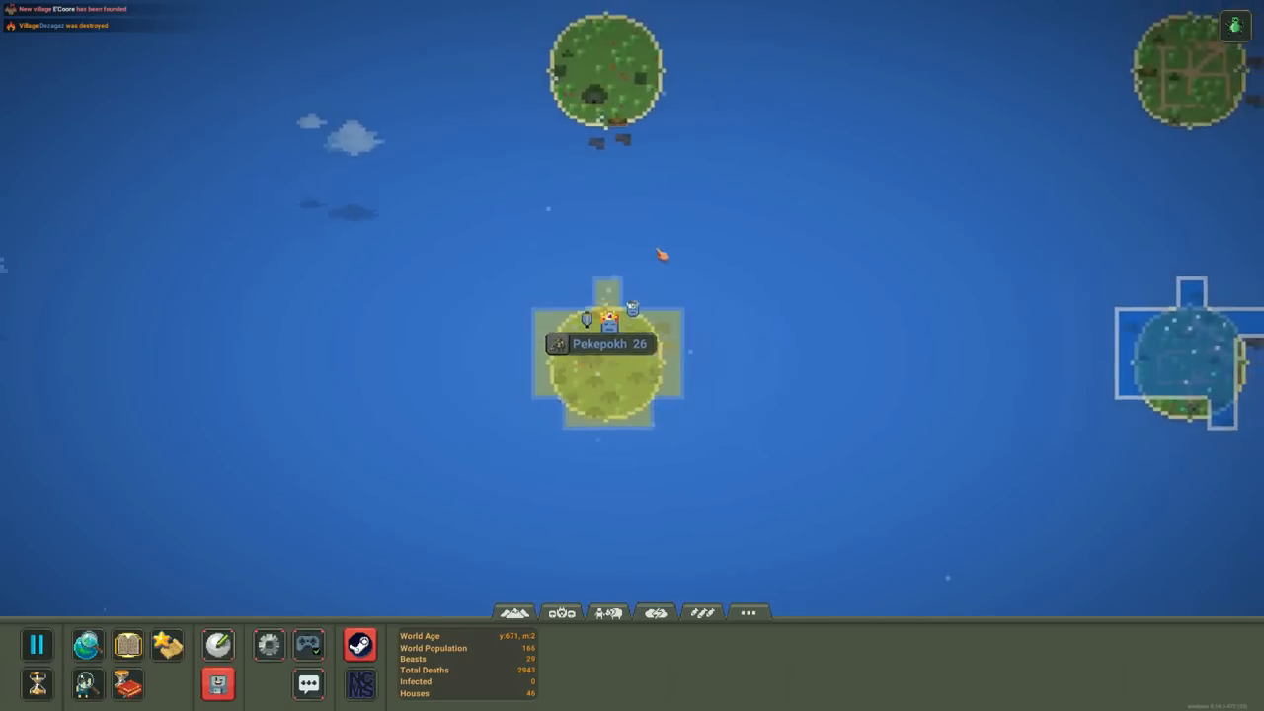